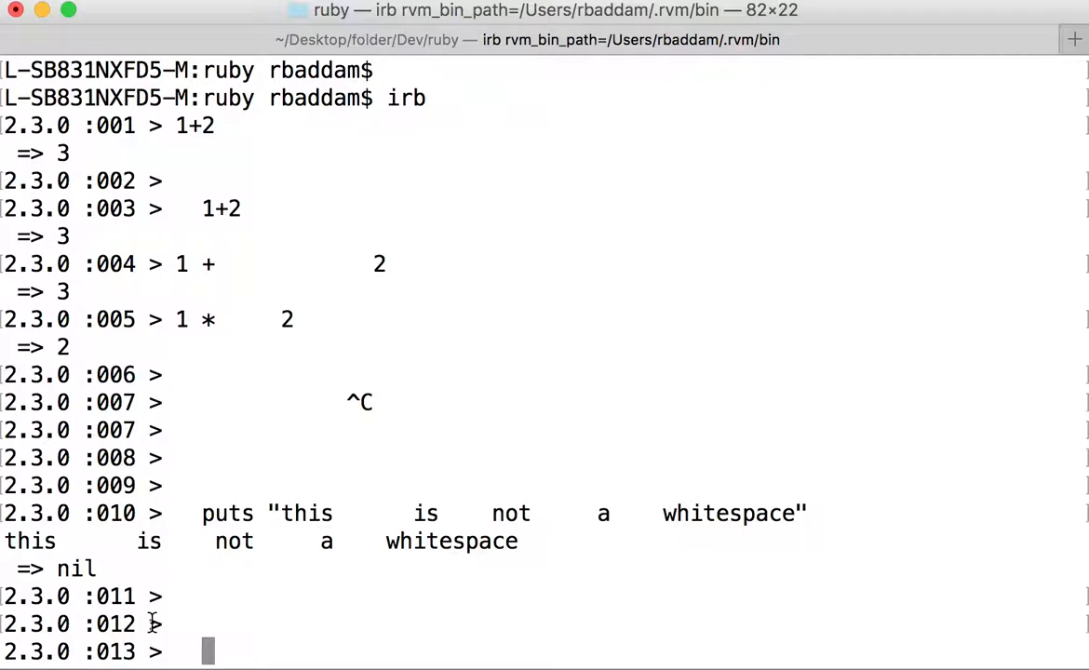
- Evaluate 1 + 2 (with spaces) ended by a newline, returning 3, then leave empty prompts
{"action": "type", "text": "1 +"}
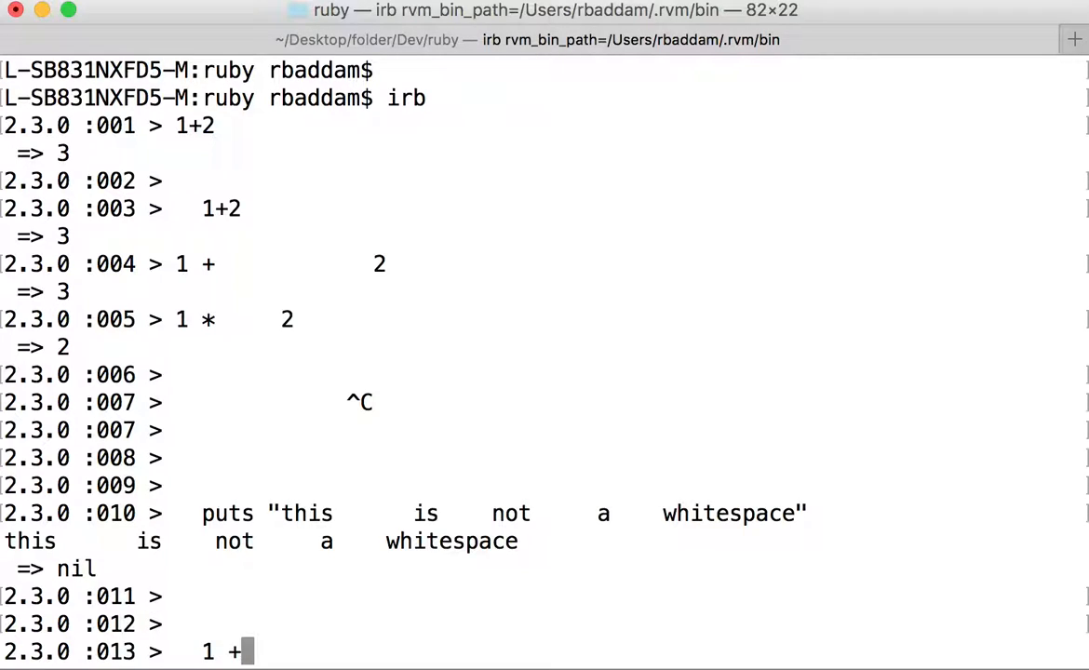
{"action": "type", "text": "2"}
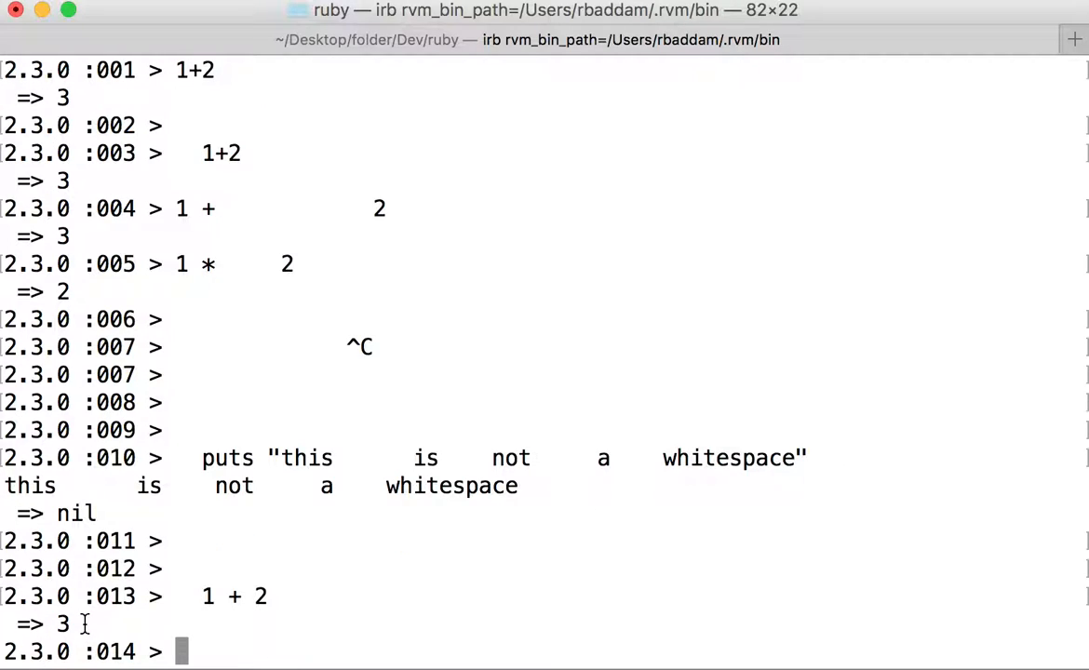
{"action": "double_click", "coordinate": [63, 624]}
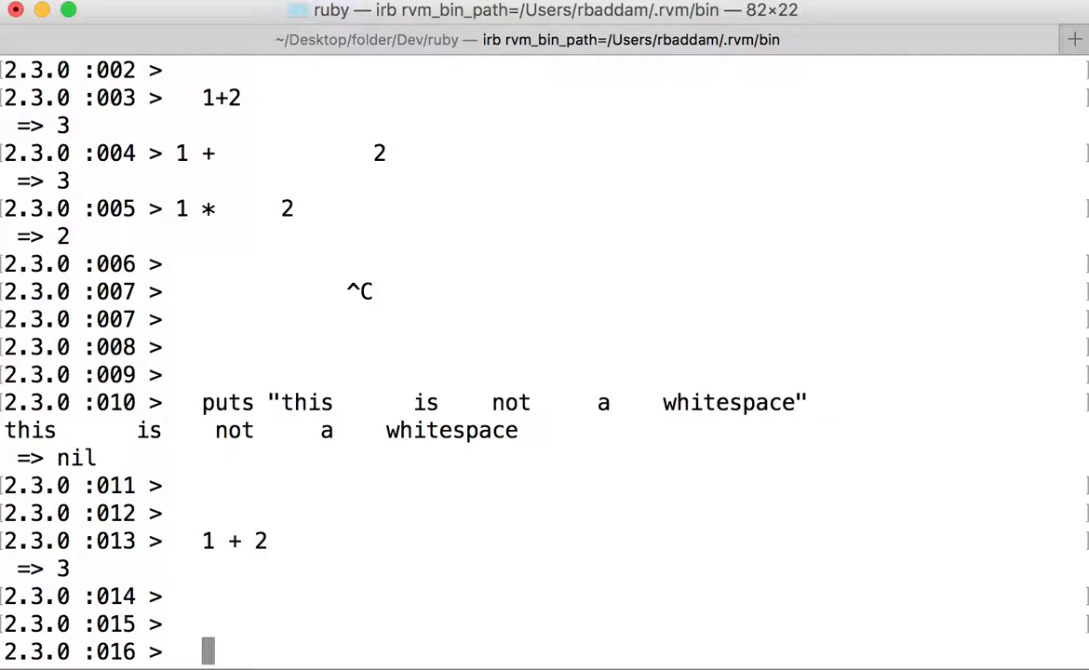
- Write the note '; or \n' at the prompt and cancel it with Ctrl+C unevaluated
{"action": "type", "text": ";"}
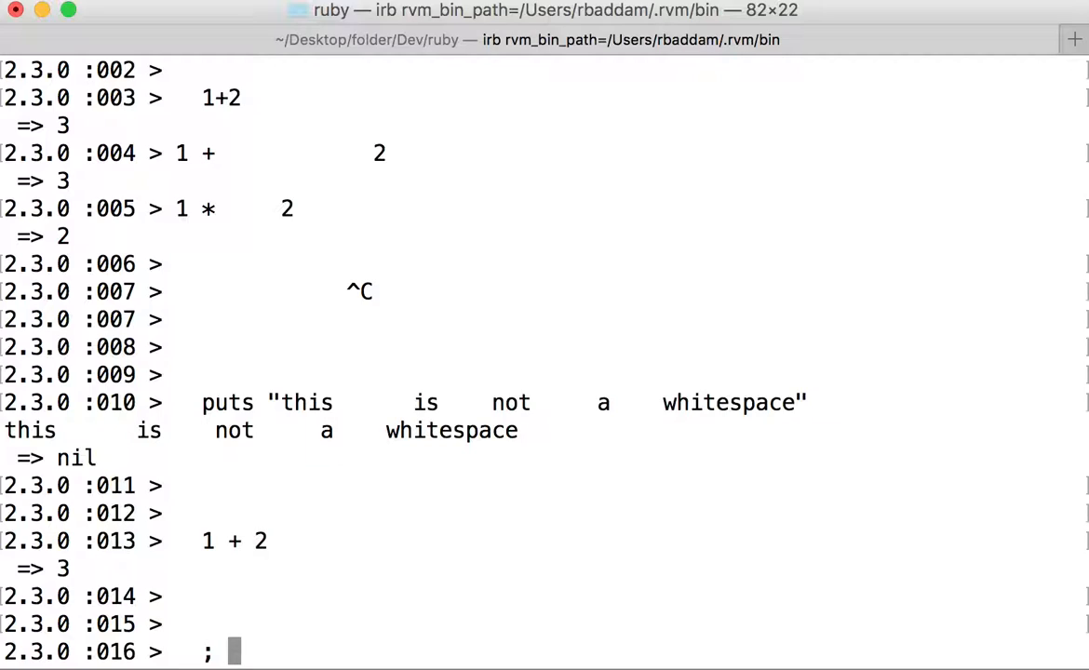
{"action": "type", "text": "or"}
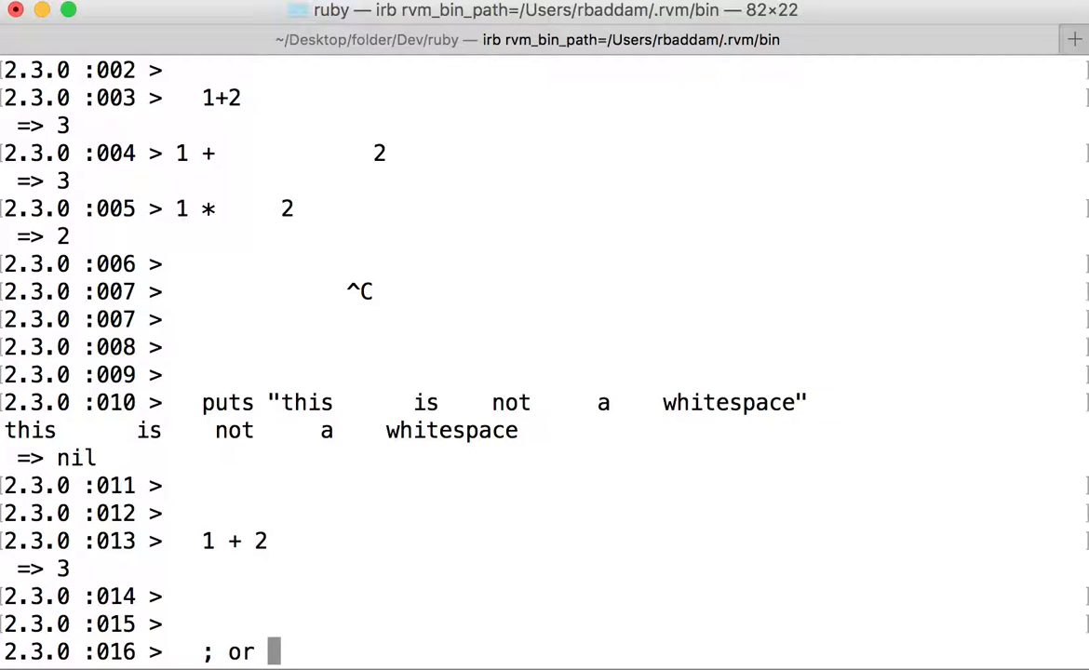
{"action": "type", "text": "\\n"}
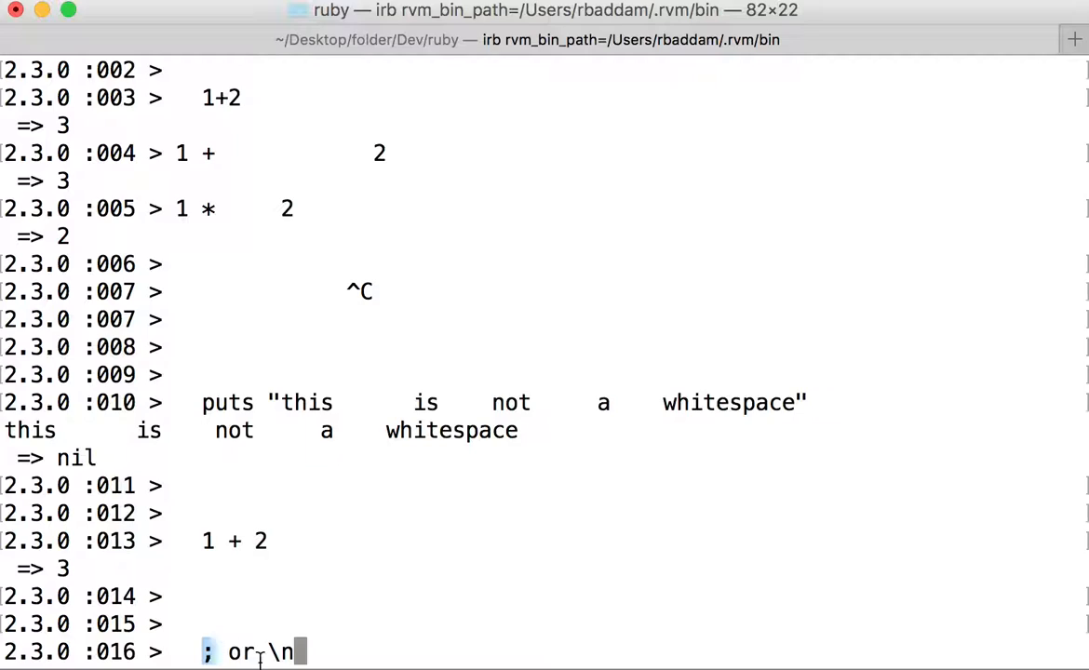
{"action": "double_click", "coordinate": [283, 651]}
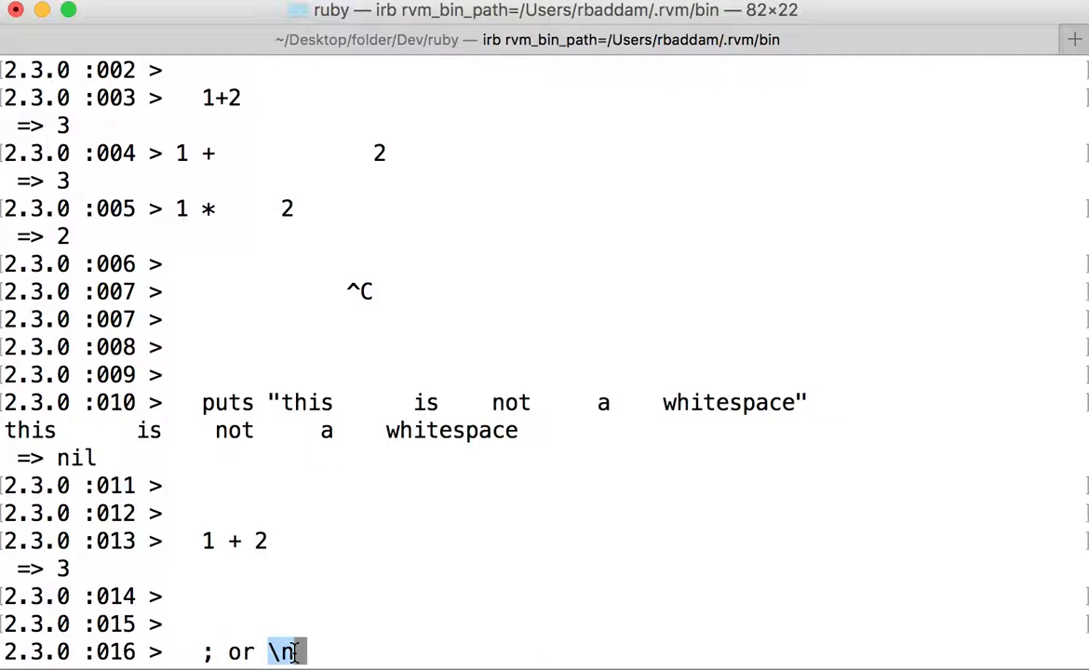
{"action": "key", "text": "ctrl+c"}
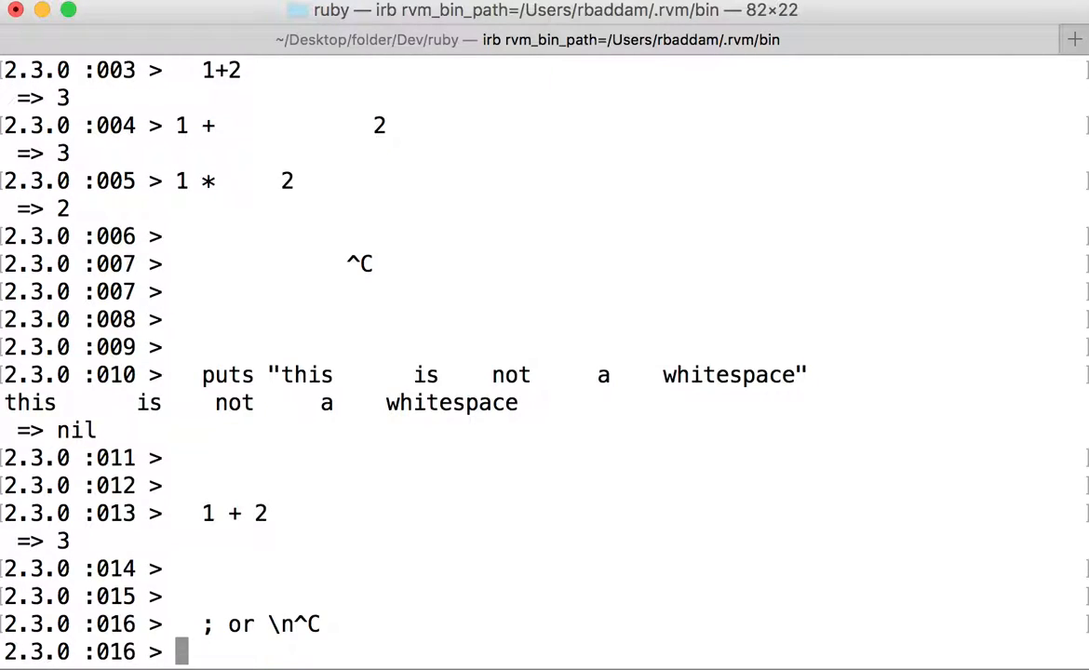
- Evaluate 1+2 without spaces on its own line, returning 3
{"action": "type", "text": "18 >   1"}
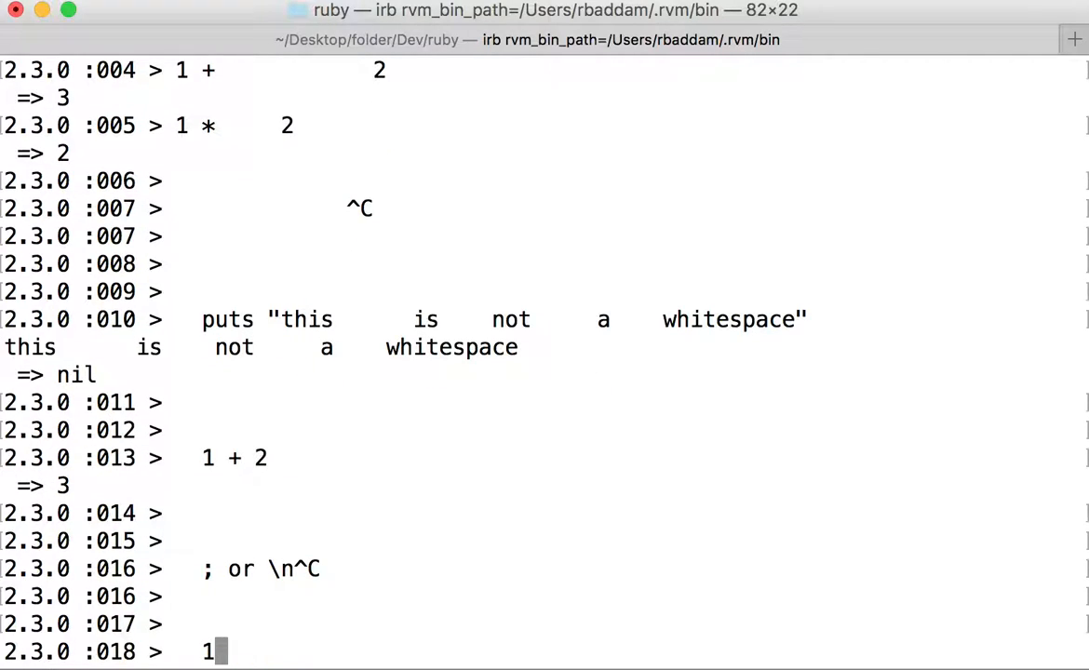
{"action": "type", "text": "+"}
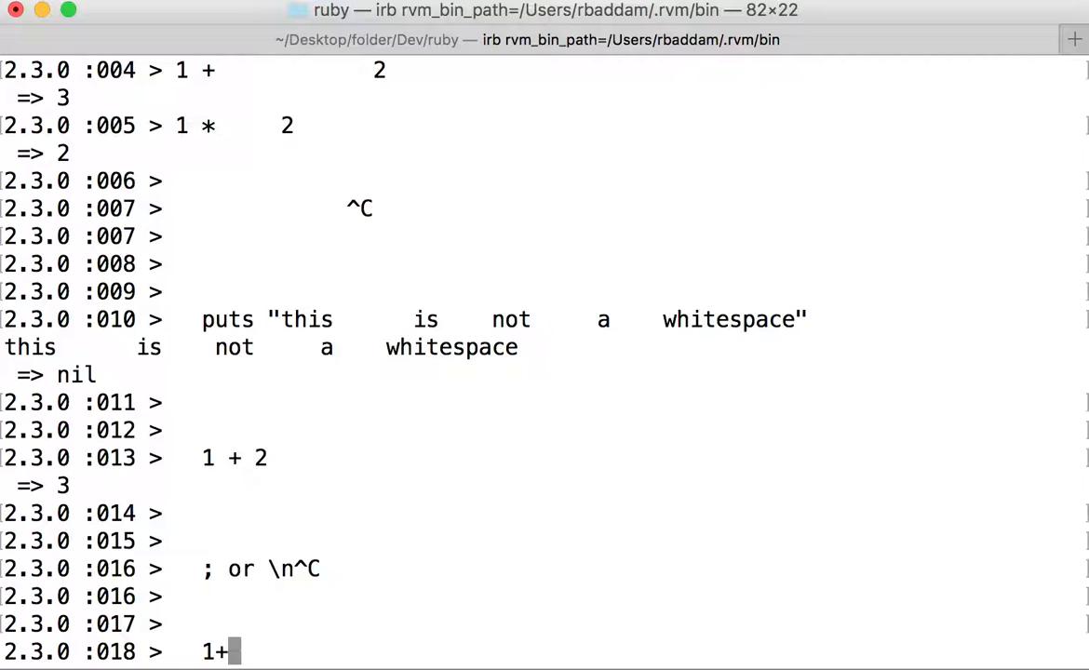
{"action": "type", "text": "2"}
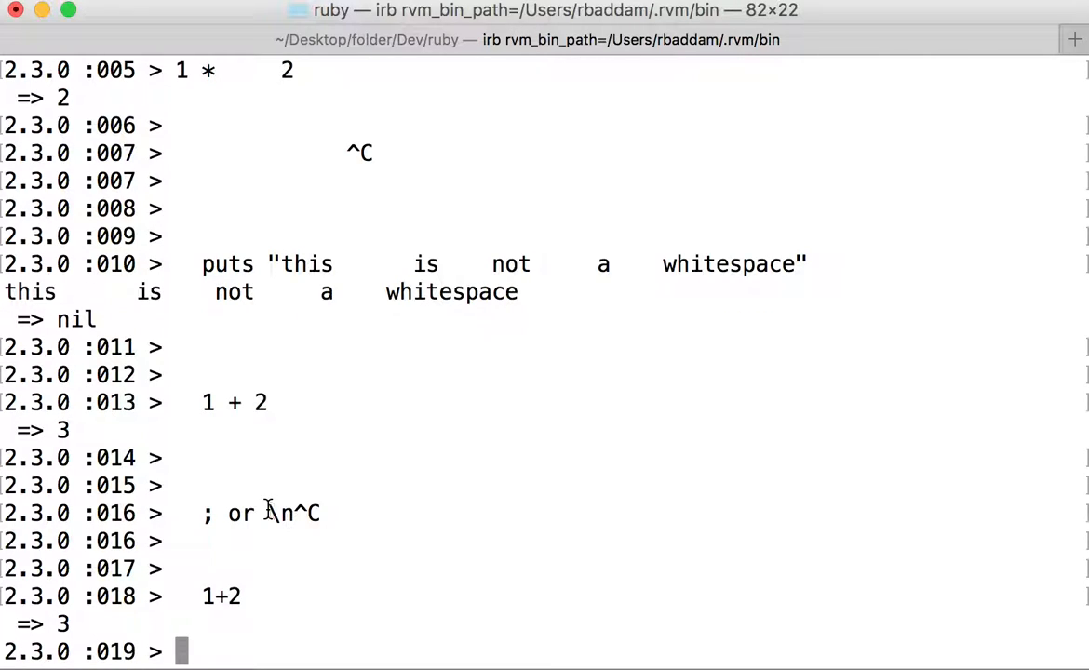
{"action": "double_click", "coordinate": [279, 513]}
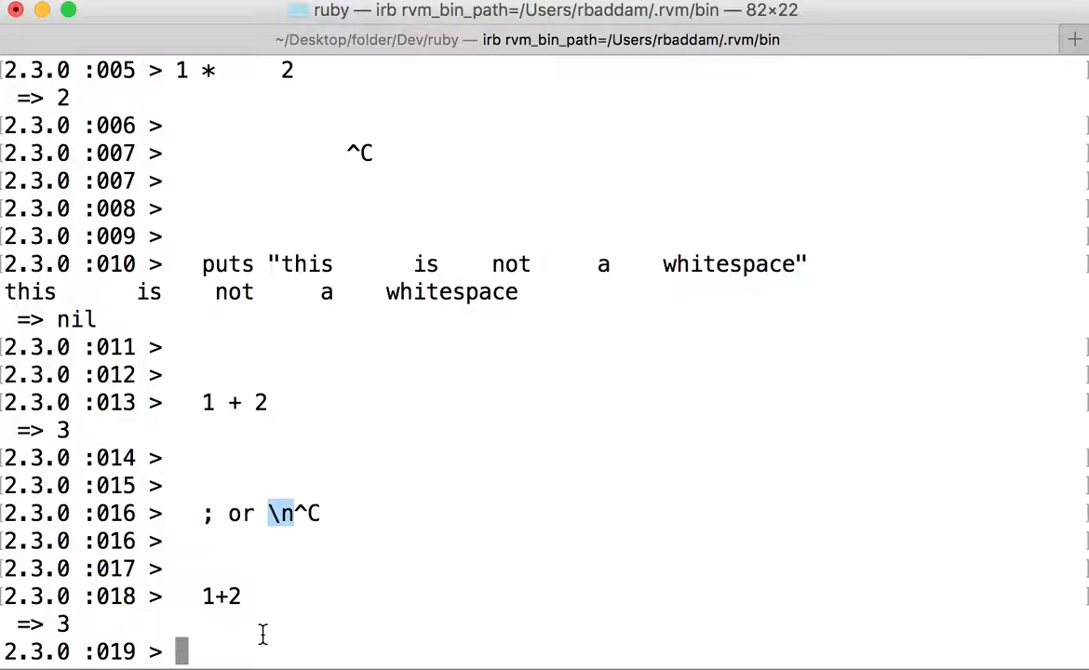
- Enter 1+2;2+3 on one line, two statements split by a semicolon, not yet run
{"action": "type", "text": "1"}
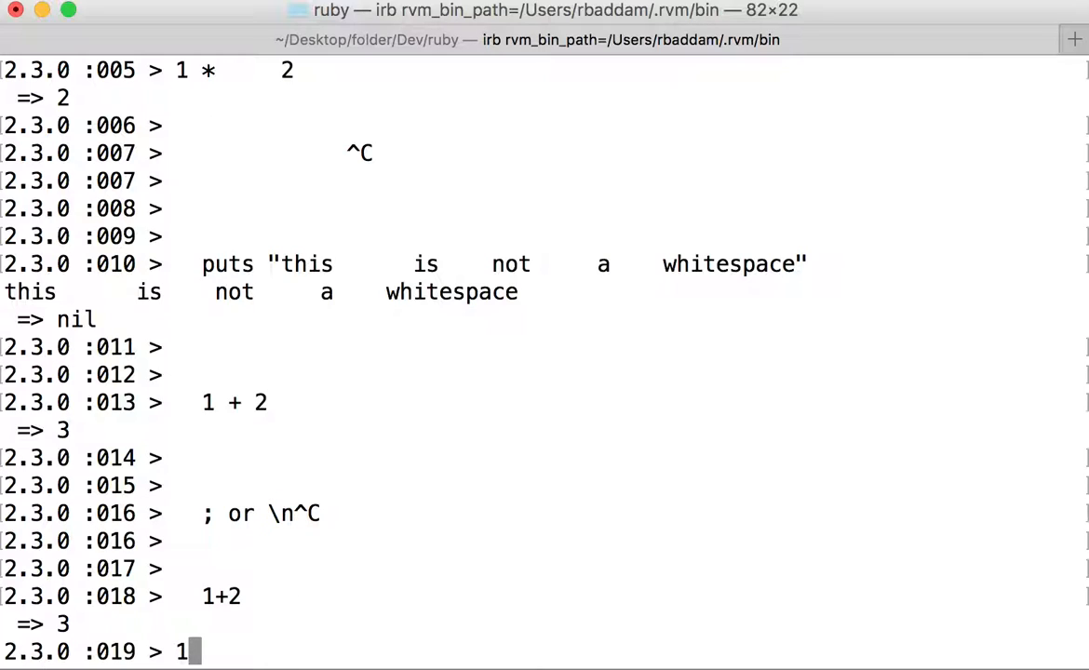
{"action": "type", "text": "+2"}
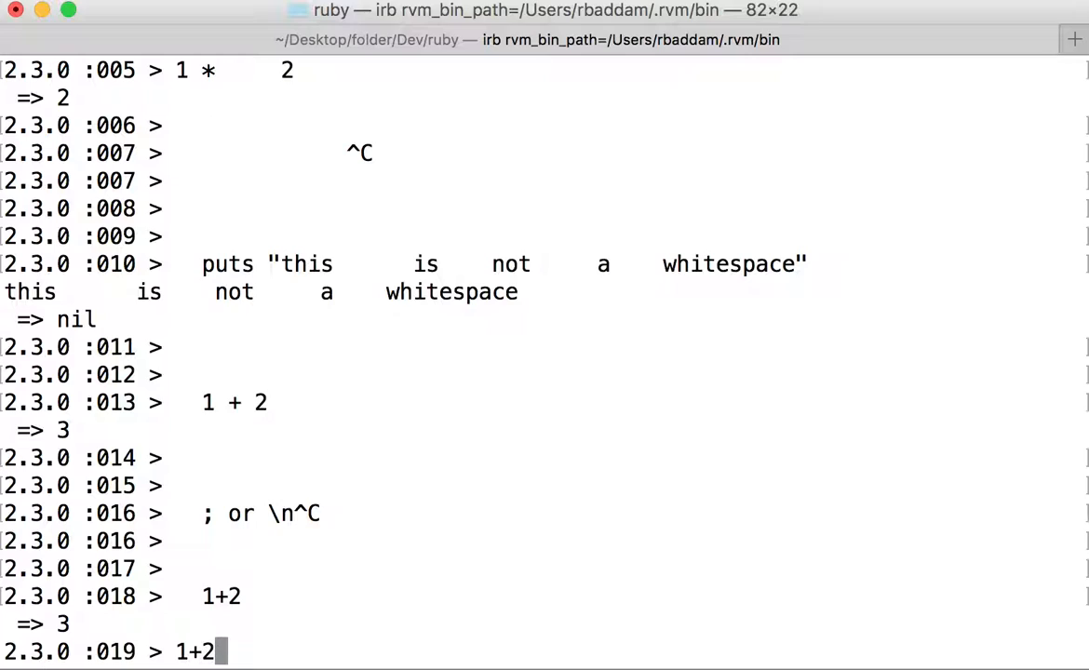
{"action": "type", "text": ";"}
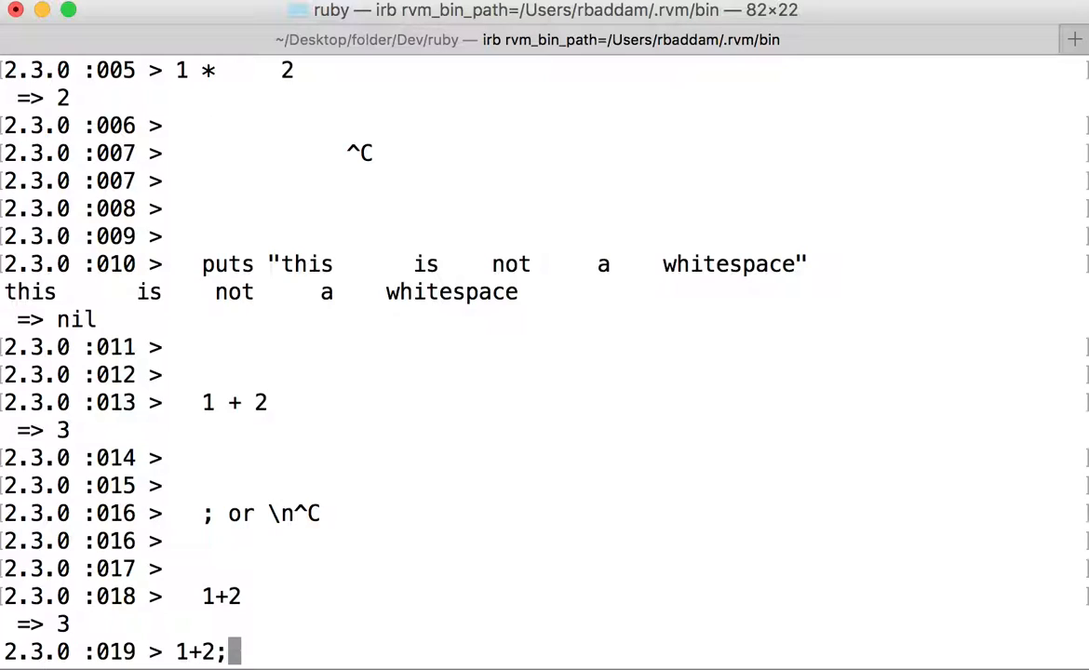
{"action": "type", "text": "2+3"}
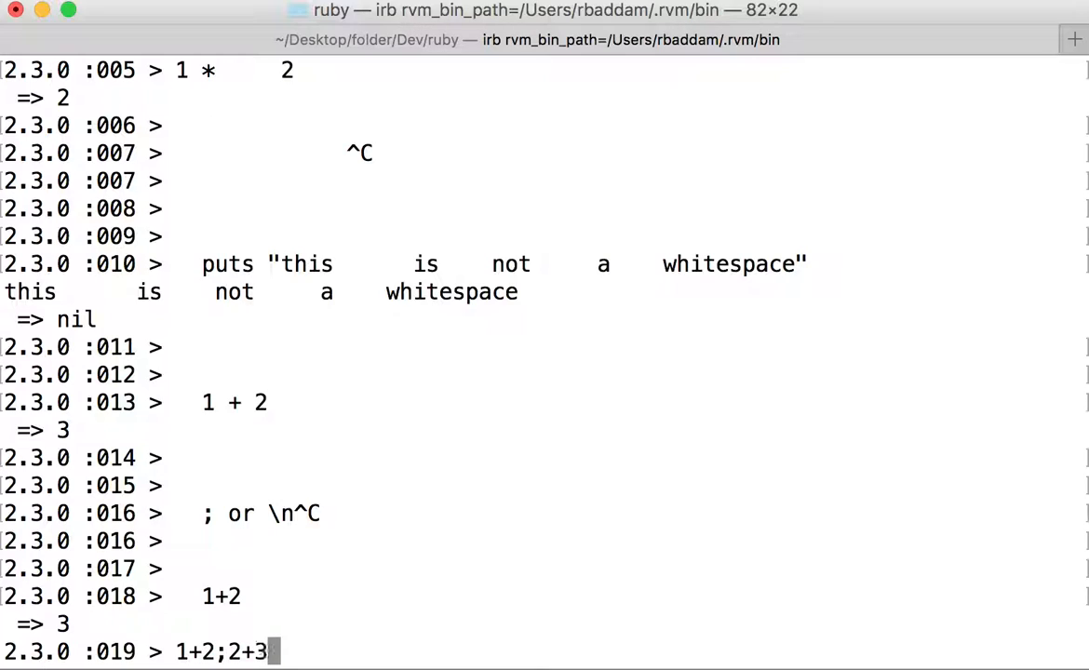